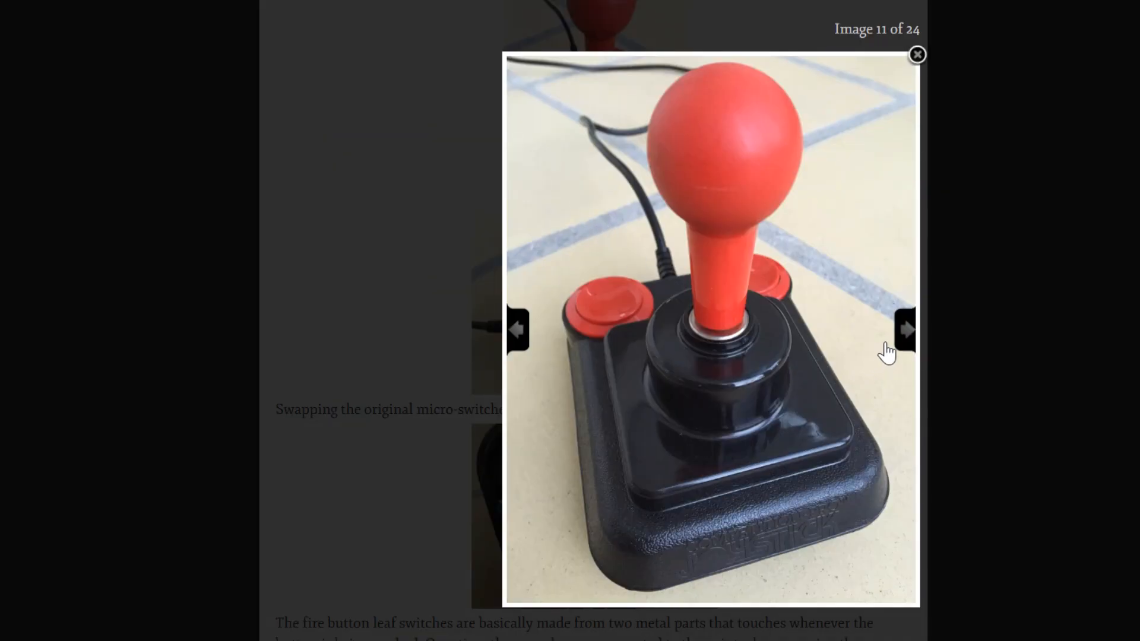
- Advance the lightbox past the whole red-ball joystick photo to the micro-switch close-up
{"action": "left_click", "coordinate": [905, 332]}
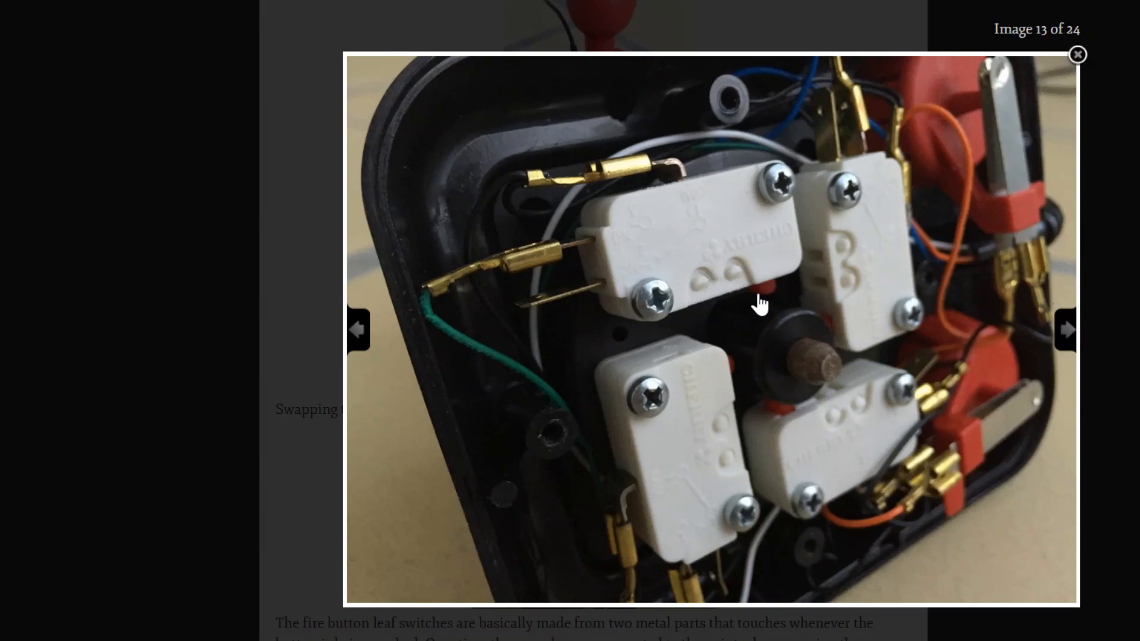
{"action": "mouse_move", "coordinate": [632, 5]}
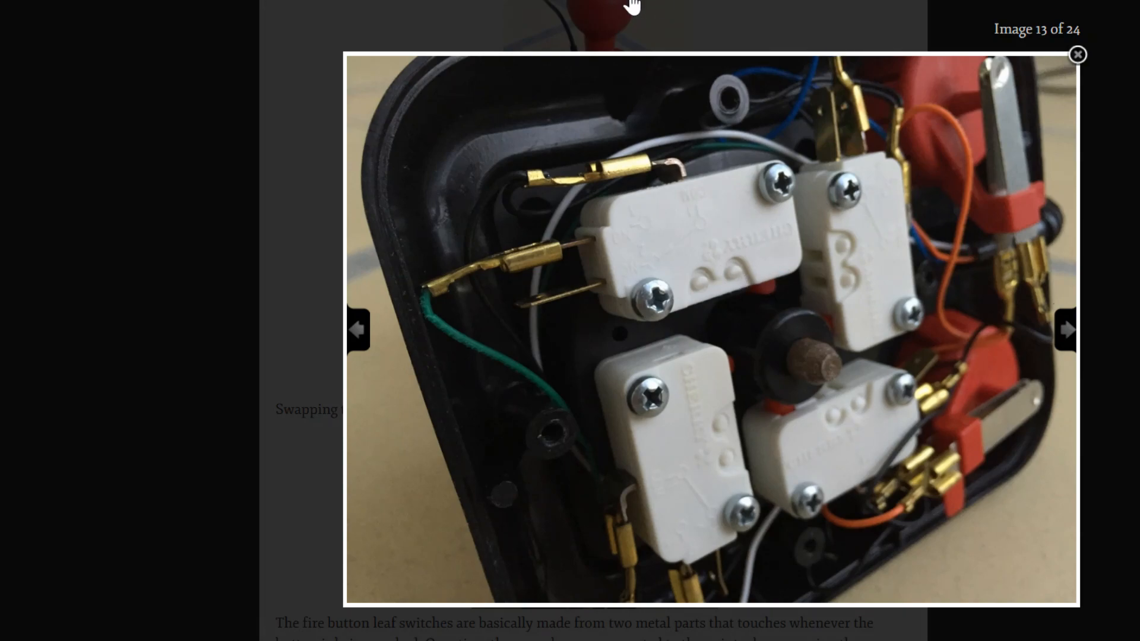